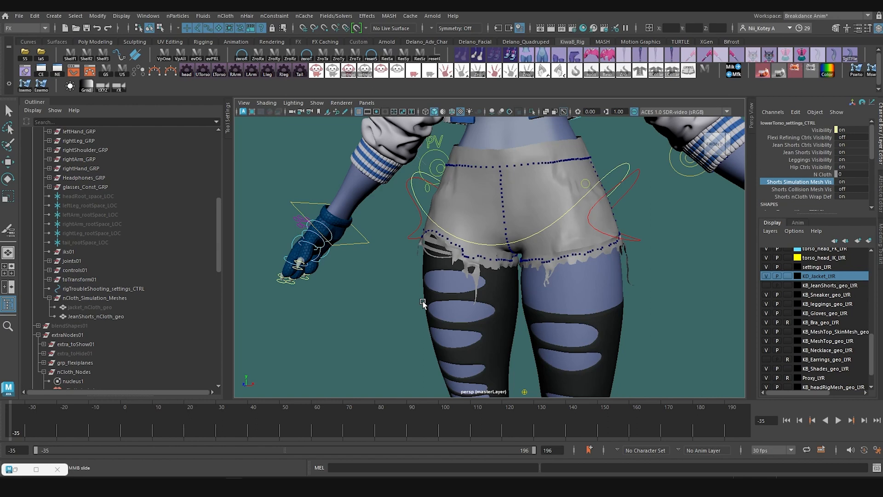
{"action": "mouse_move", "coordinate": [487, 271]}
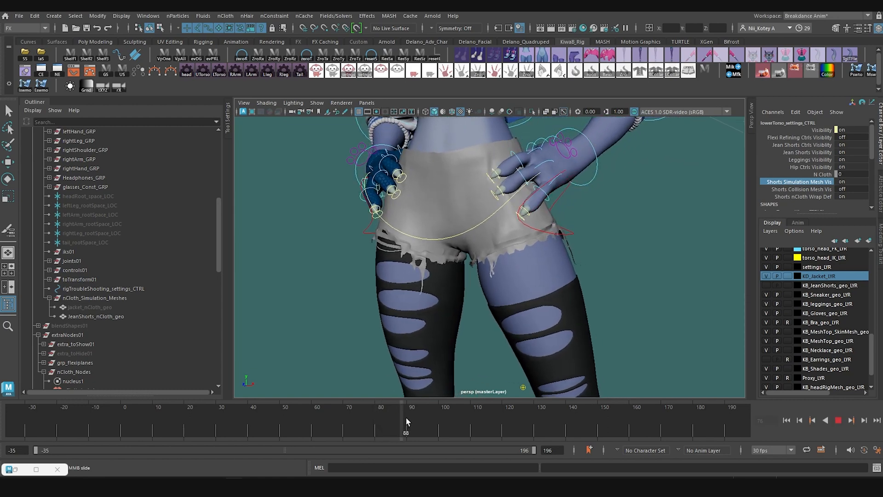
Scrub the Time Slider to frame 156 and frame the hands gripping the torn hem.
{"action": "left_click_drag", "start_coordinate": [406, 414], "coordinate": [459, 414]}
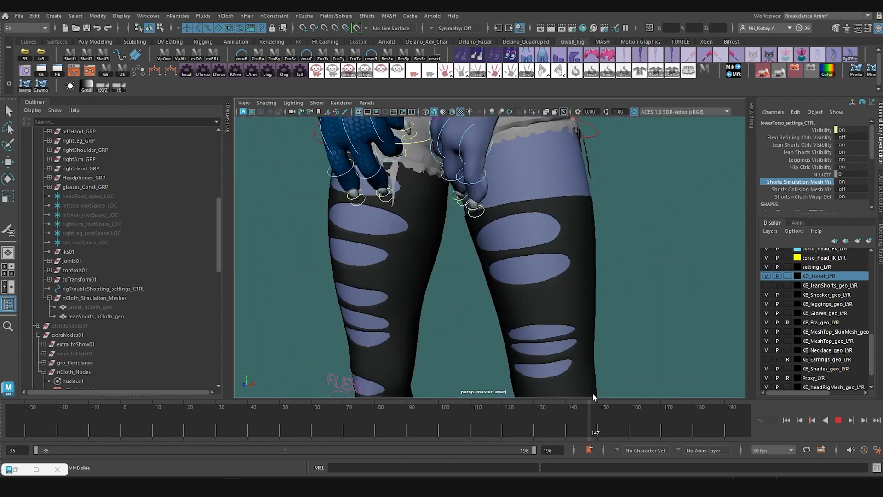
{"action": "left_click_drag", "start_coordinate": [594, 433], "coordinate": [623, 432]}
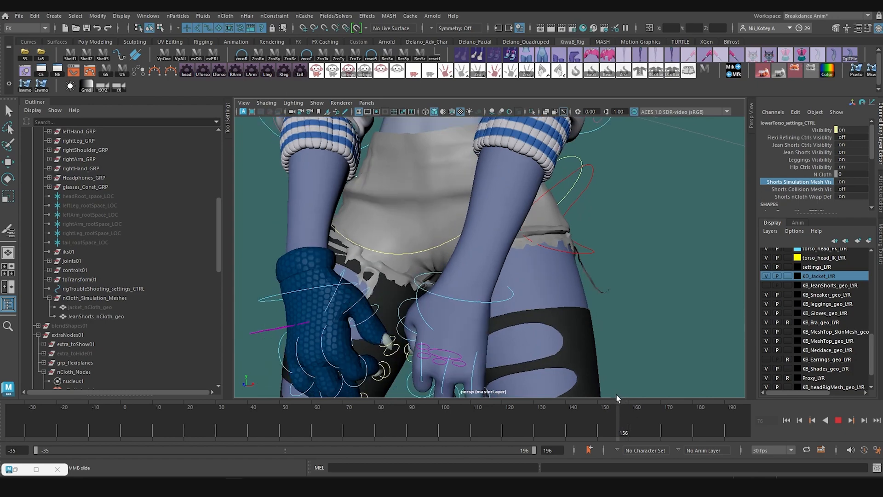
{"action": "left_click_drag", "start_coordinate": [623, 406], "coordinate": [614, 406]}
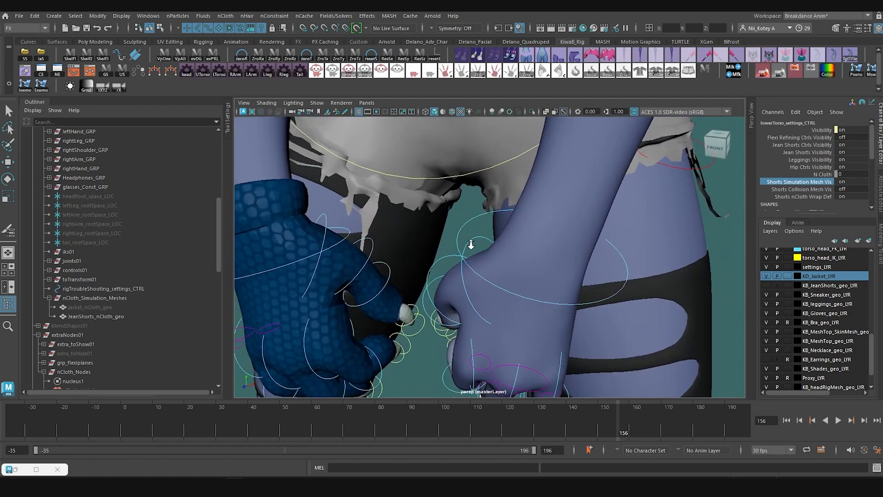
Select a grown band of torn-hem vertices on JeanShorts_nCloth_geo beside the gloved fingertip.
{"action": "left_click", "coordinate": [95, 316]}
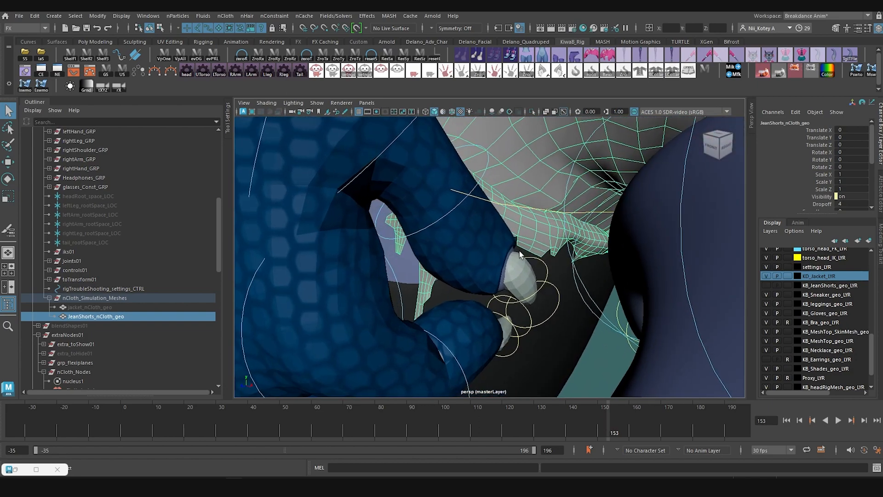
{"action": "right_click", "coordinate": [521, 255]}
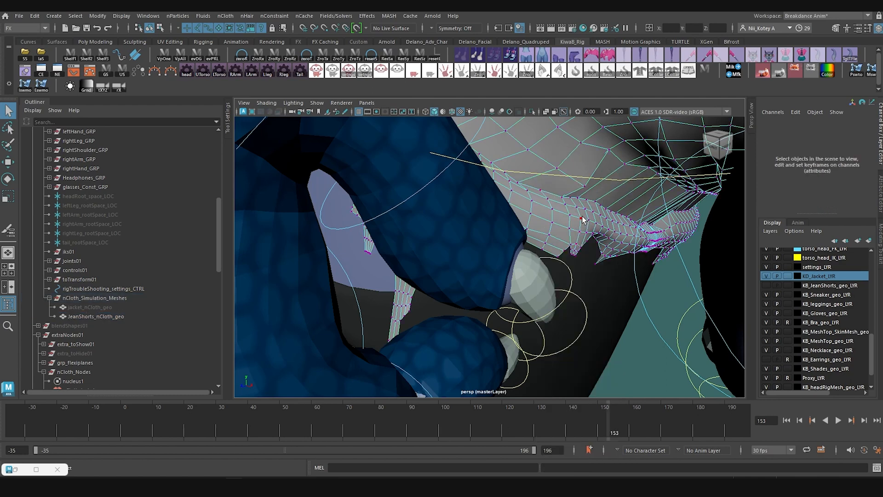
{"action": "left_click", "coordinate": [96, 316]}
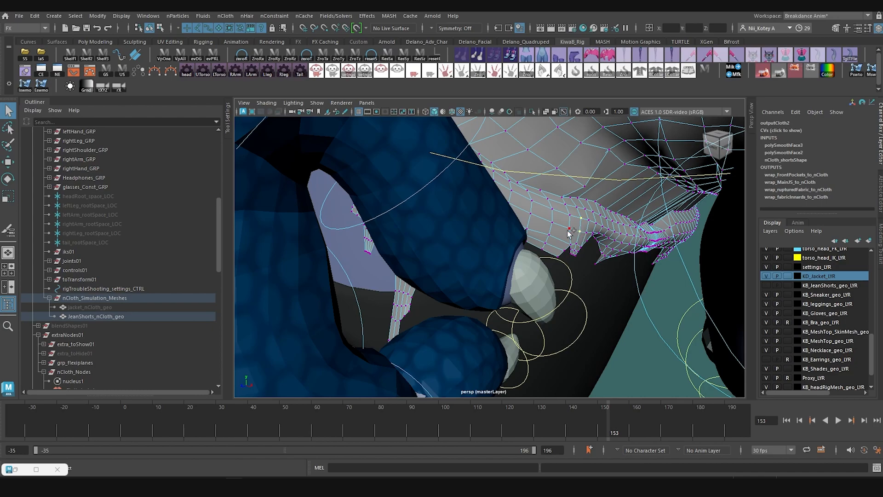
{"action": "mouse_move", "coordinate": [581, 241]}
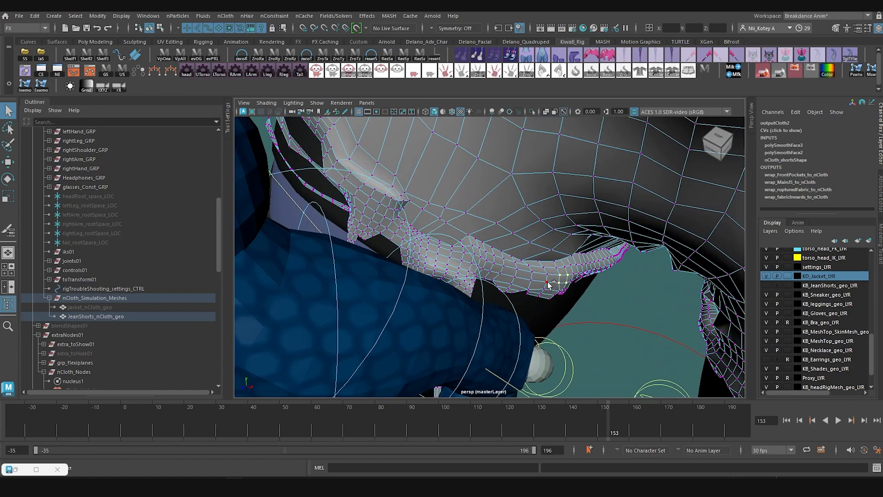
{"action": "left_click_drag", "start_coordinate": [547, 284], "coordinate": [567, 283]}
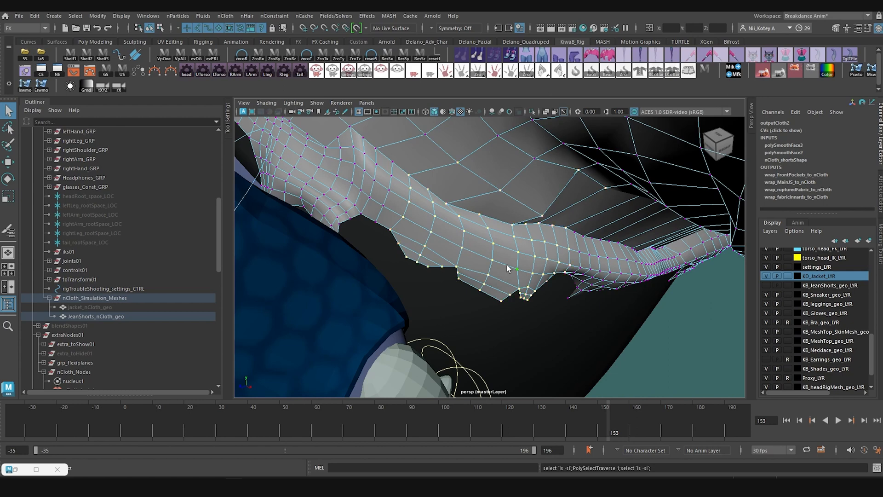
{"action": "left_click_drag", "start_coordinate": [506, 267], "coordinate": [512, 270]}
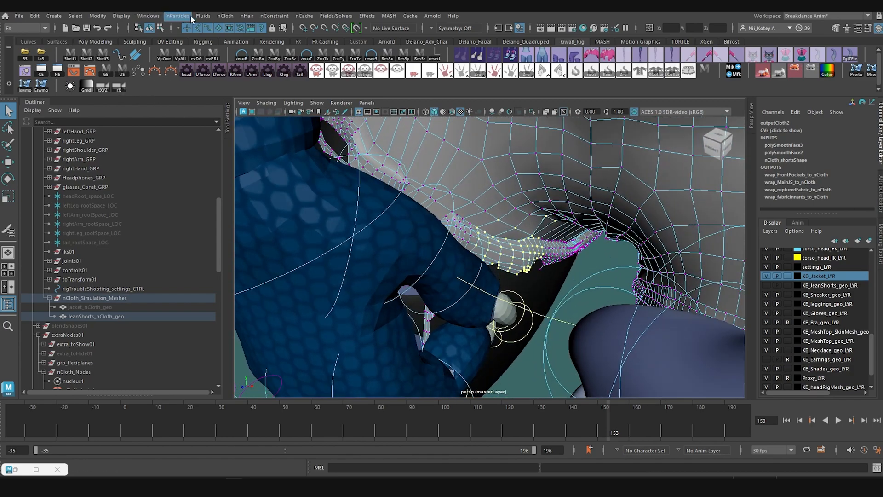
{"action": "left_click", "coordinate": [274, 15]}
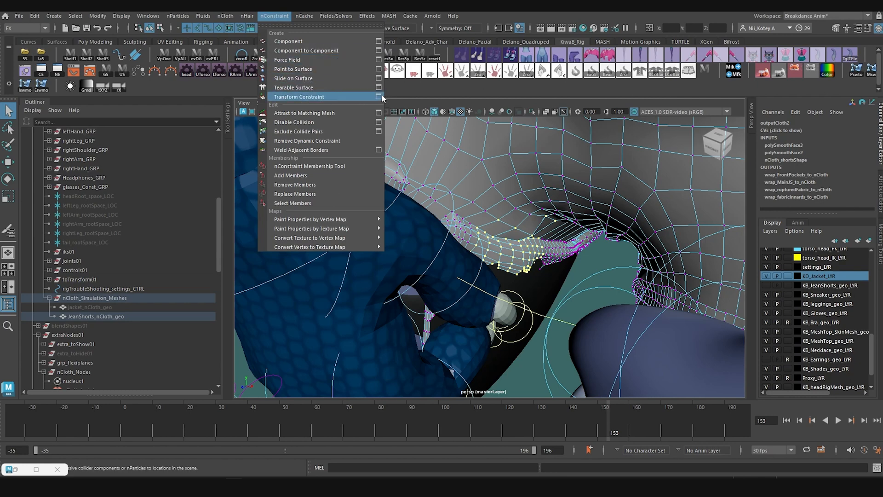
Create a Transform Constraint on the gripped hem vertices, then select the hem vertices by the second hand.
{"action": "left_click", "coordinate": [378, 96]}
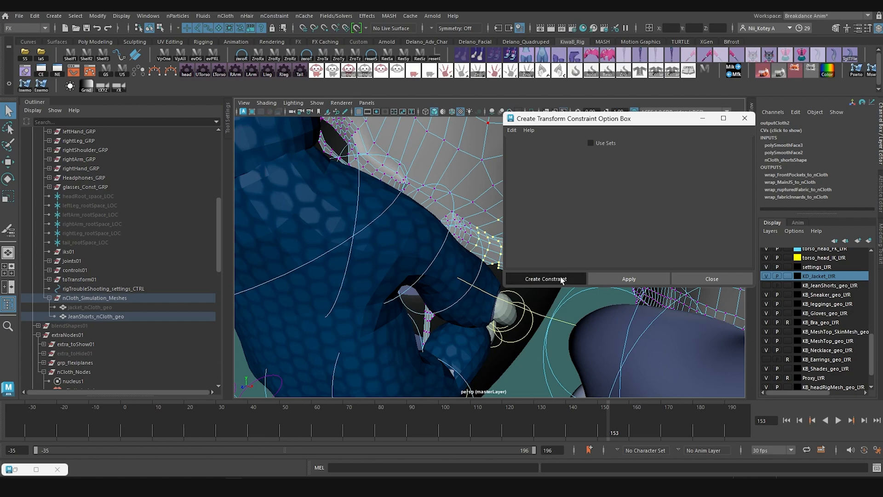
{"action": "left_click", "coordinate": [545, 279]}
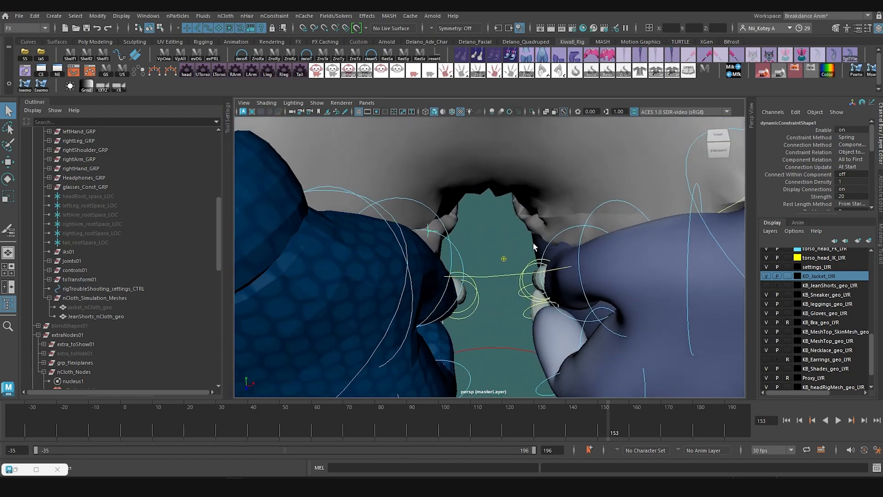
{"action": "left_click", "coordinate": [97, 317]}
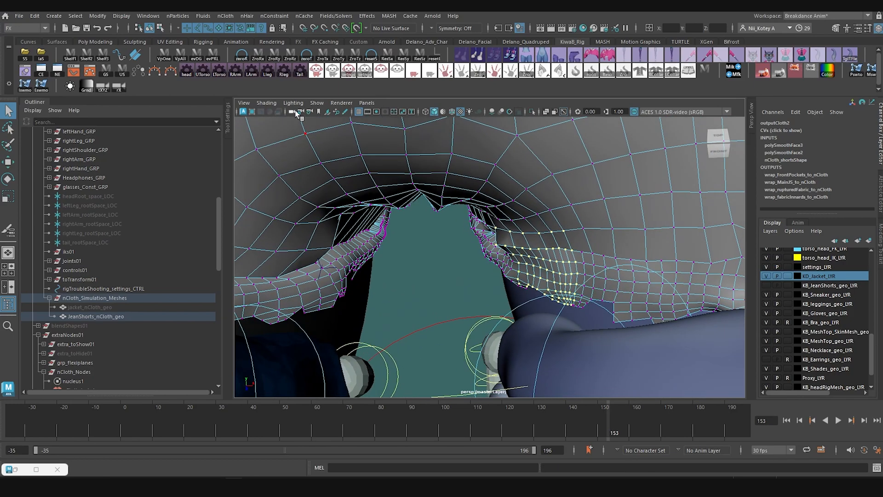
Apply a second Transform Constraint to the other hand's hem vertices and check both constraints.
{"action": "left_click", "coordinate": [274, 16]}
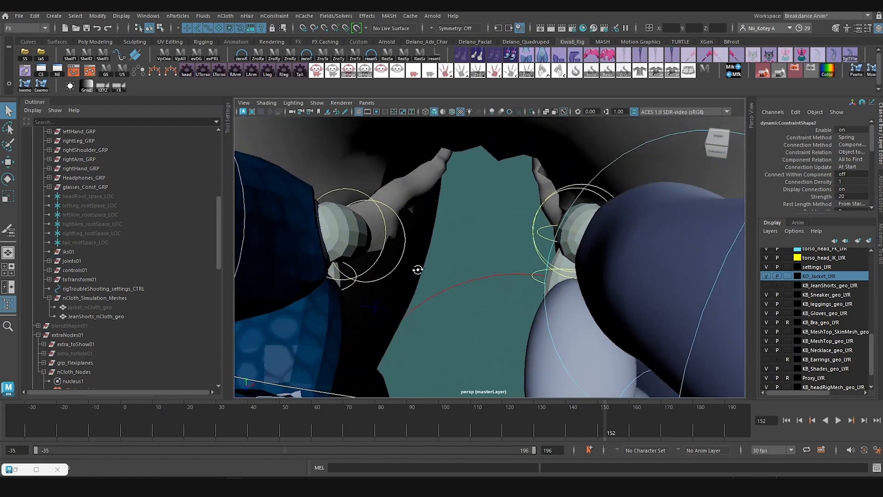
{"action": "left_click_drag", "start_coordinate": [418, 269], "coordinate": [421, 247]}
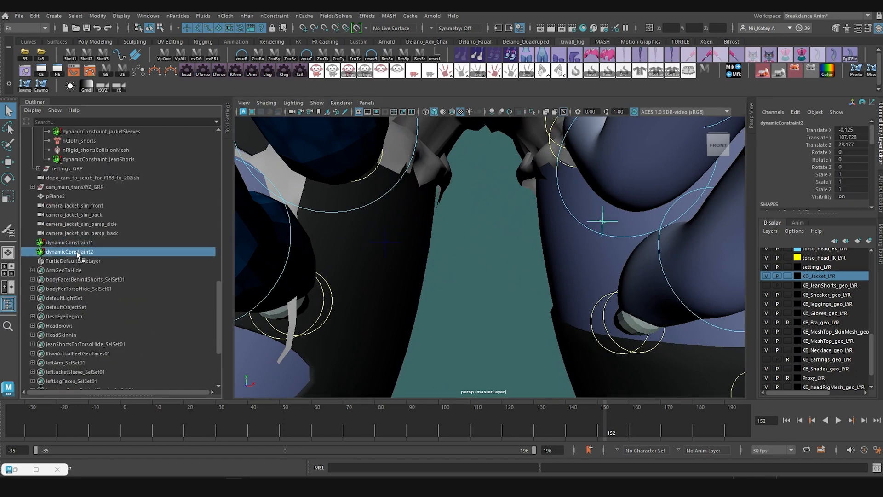
Uncheck Enable on dynamicConstraint1 and dynamicConstraint2 in the Attribute Editor.
{"action": "left_click", "coordinate": [68, 241]}
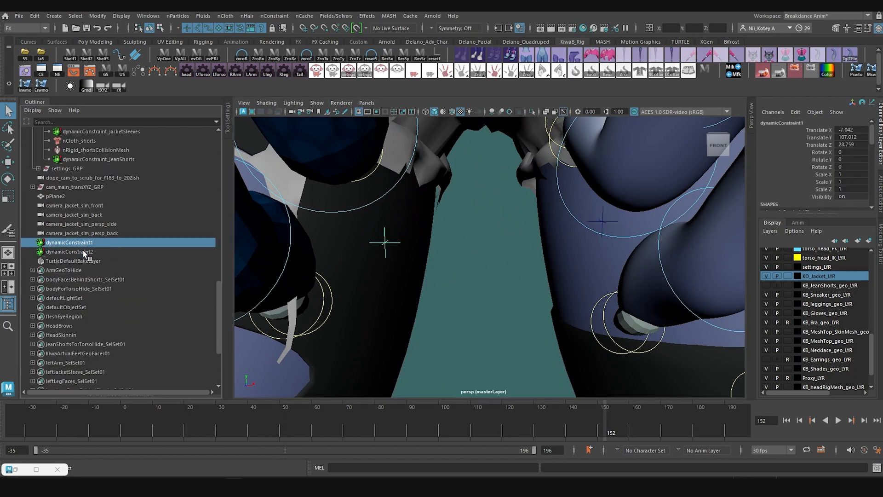
{"action": "left_click", "coordinate": [66, 251]}
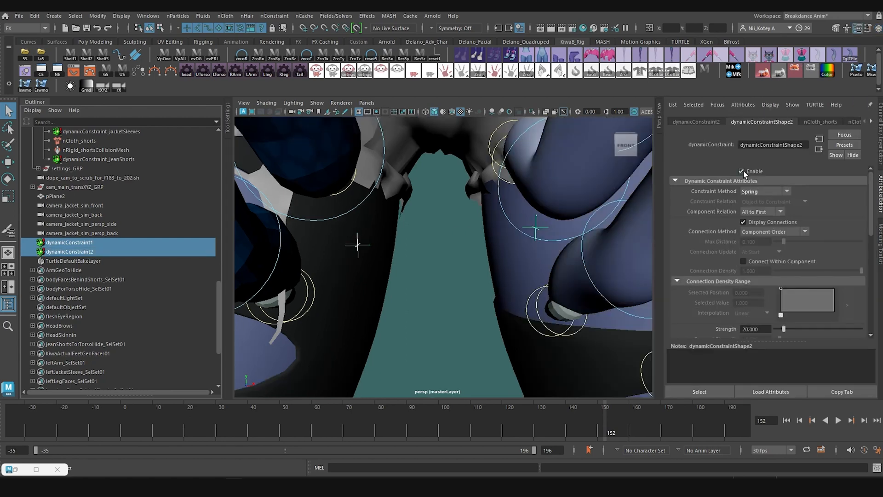
{"action": "left_click", "coordinate": [741, 172]}
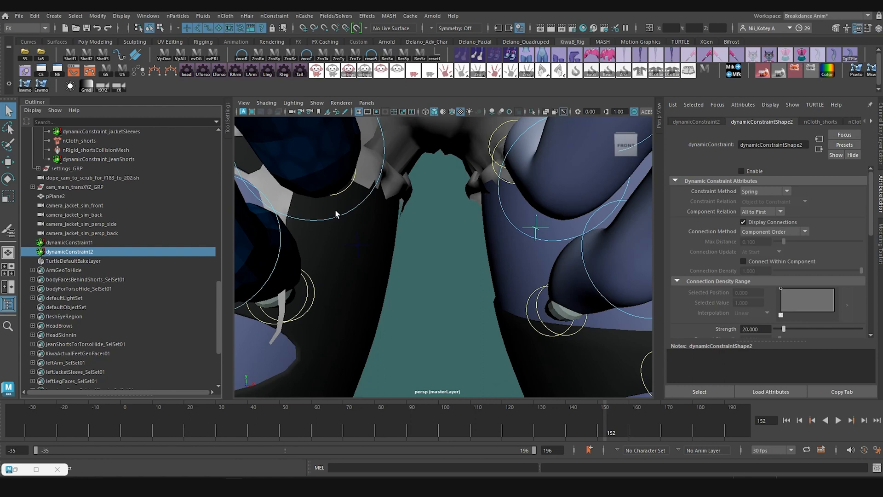
{"action": "left_click", "coordinate": [67, 242]}
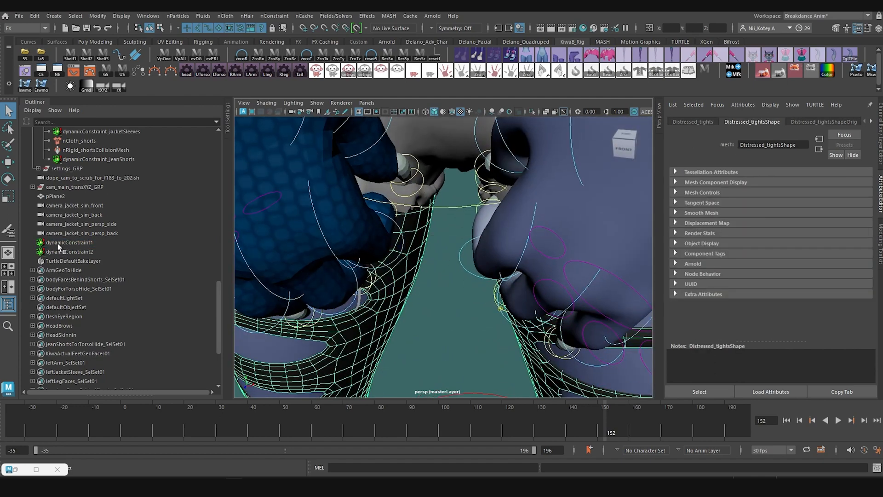
{"action": "left_click", "coordinate": [64, 243]}
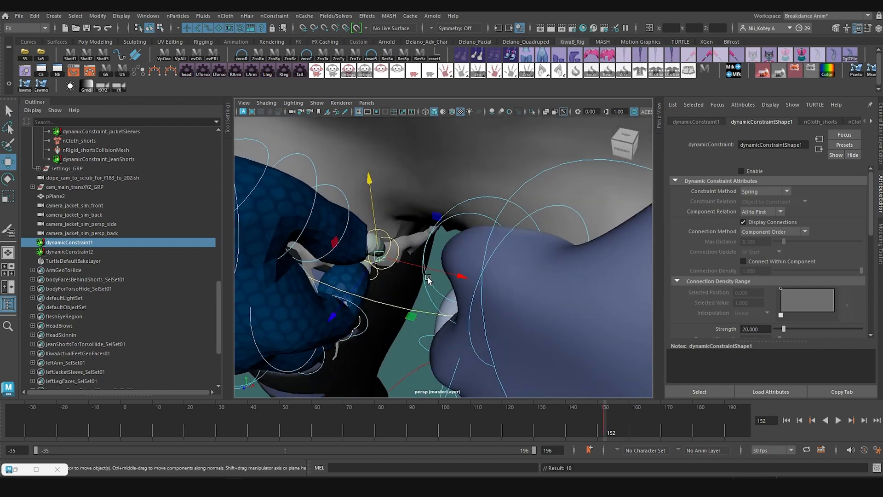
{"action": "left_click", "coordinate": [839, 420]}
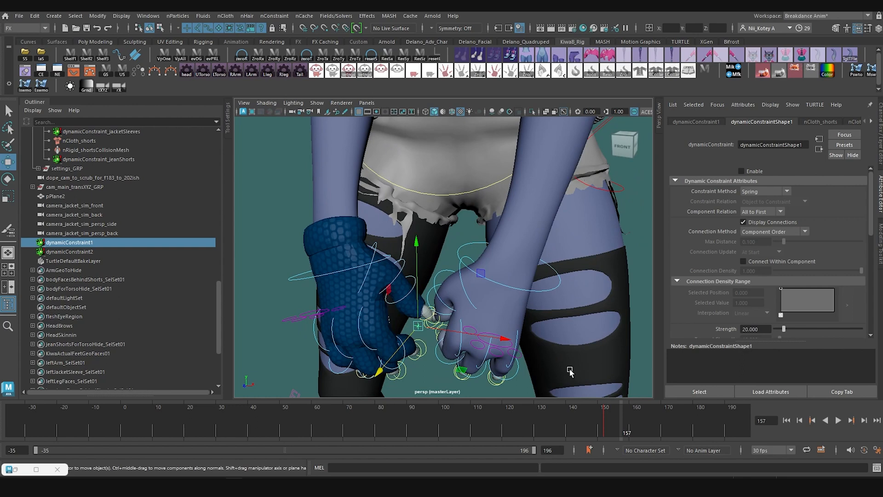
{"action": "mouse_move", "coordinate": [603, 375]}
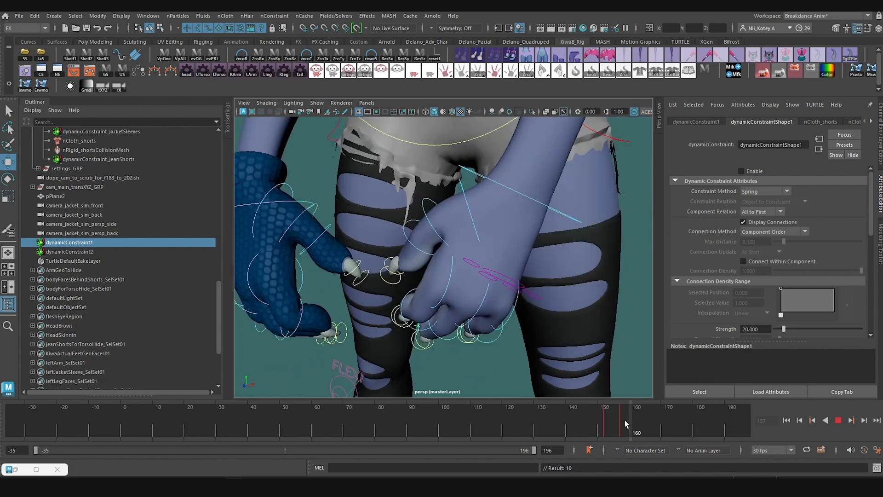
{"action": "left_click_drag", "start_coordinate": [625, 423], "coordinate": [613, 423]}
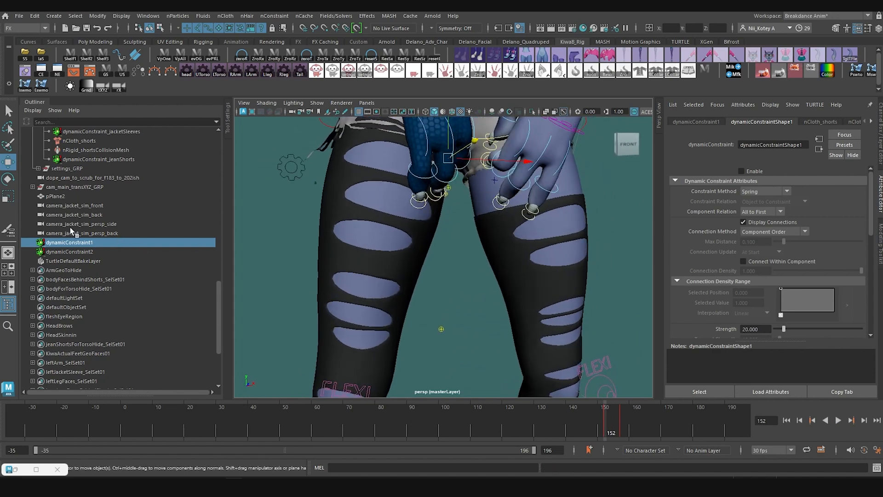
Show dynamicConstraint2's attributes, view the constrained hand and jump to frame 158.
{"action": "left_click", "coordinate": [68, 251]}
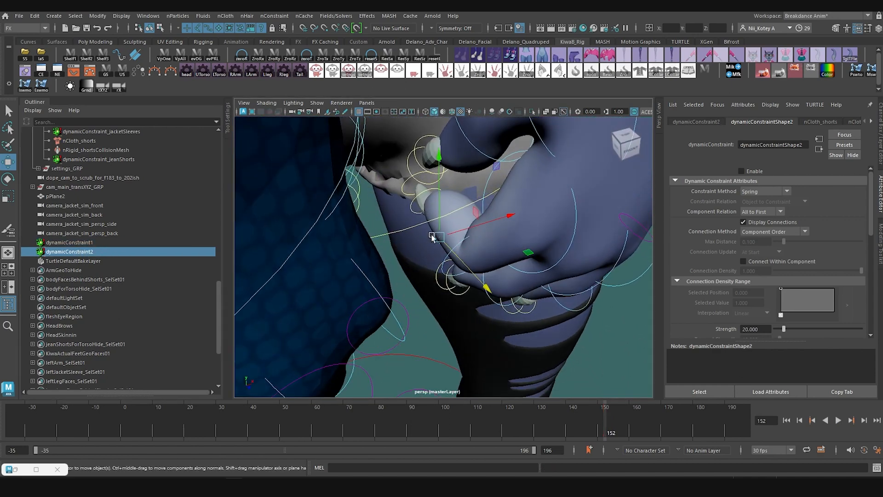
{"action": "left_click_drag", "start_coordinate": [439, 236], "coordinate": [456, 180]}
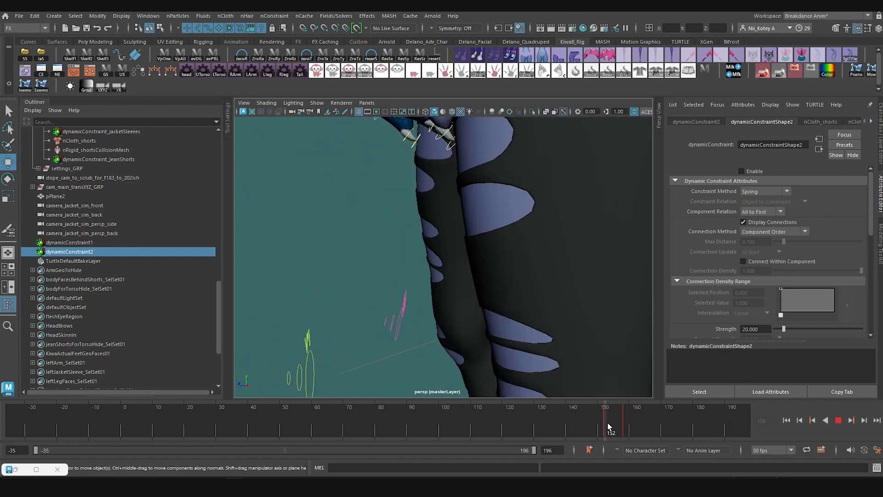
{"action": "left_click", "coordinate": [619, 427]}
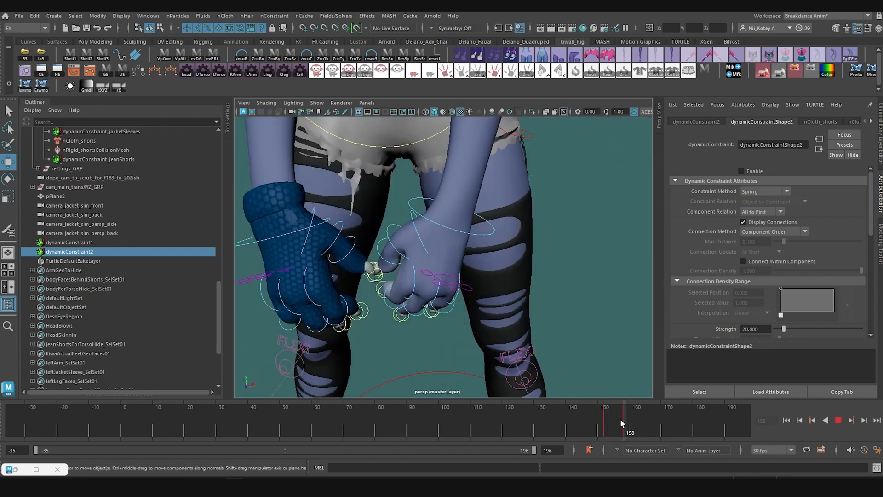
Key dynamicConstraint2's Enable on at frame 152–153 and off again at frame 157.
{"action": "left_click_drag", "start_coordinate": [623, 419], "coordinate": [608, 419]}
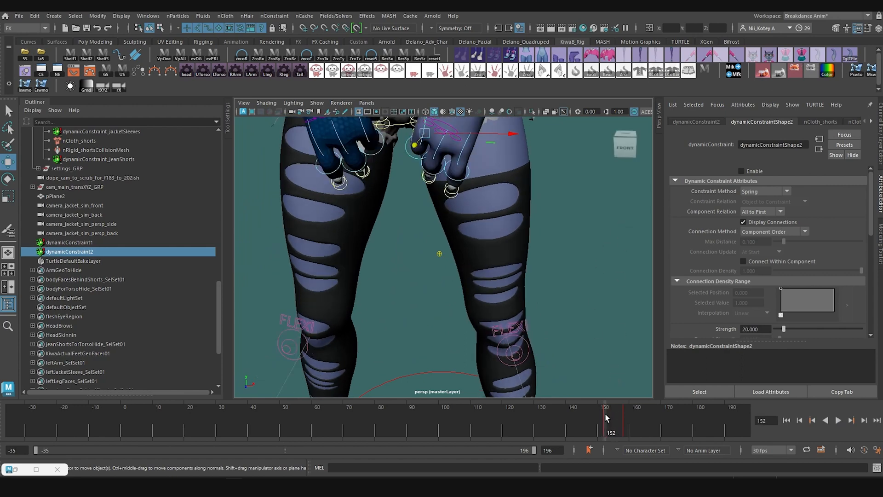
{"action": "left_click", "coordinate": [840, 432]}
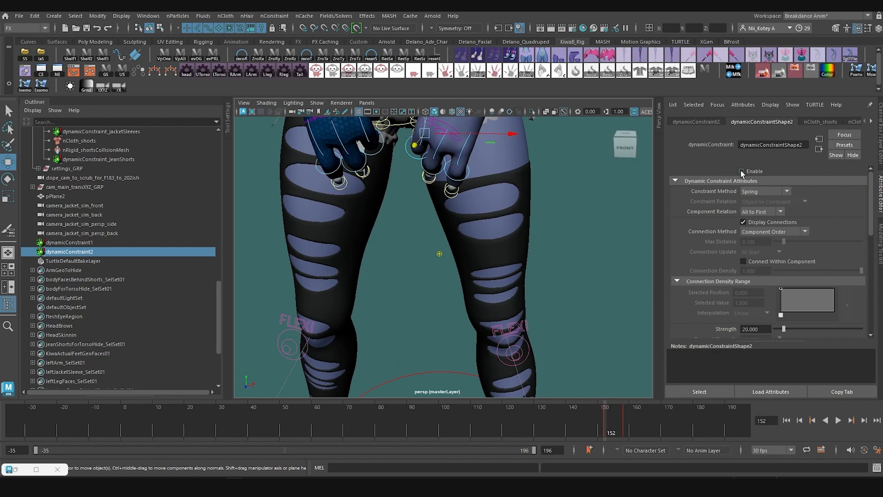
{"action": "left_click", "coordinate": [741, 172]}
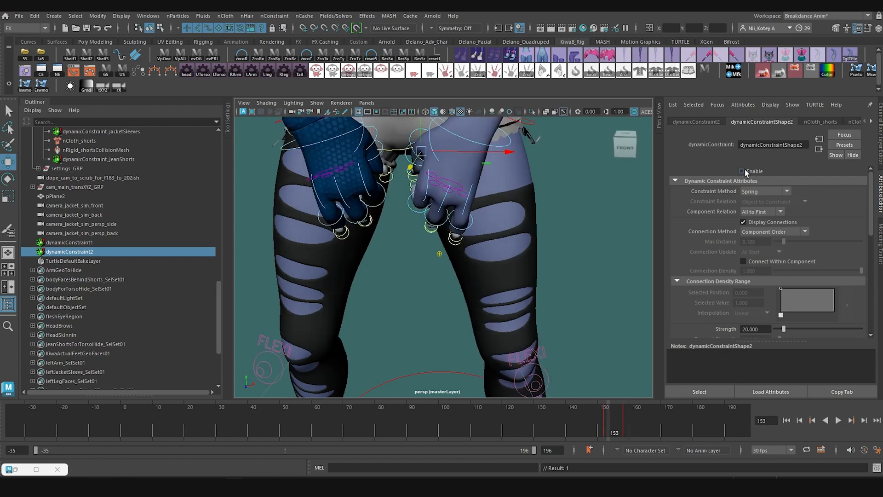
{"action": "right_click", "coordinate": [740, 171]}
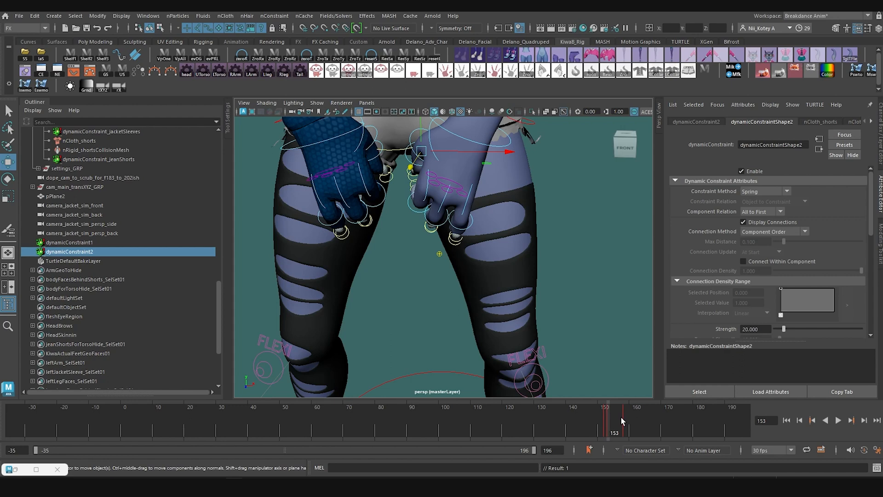
{"action": "left_click", "coordinate": [839, 421]}
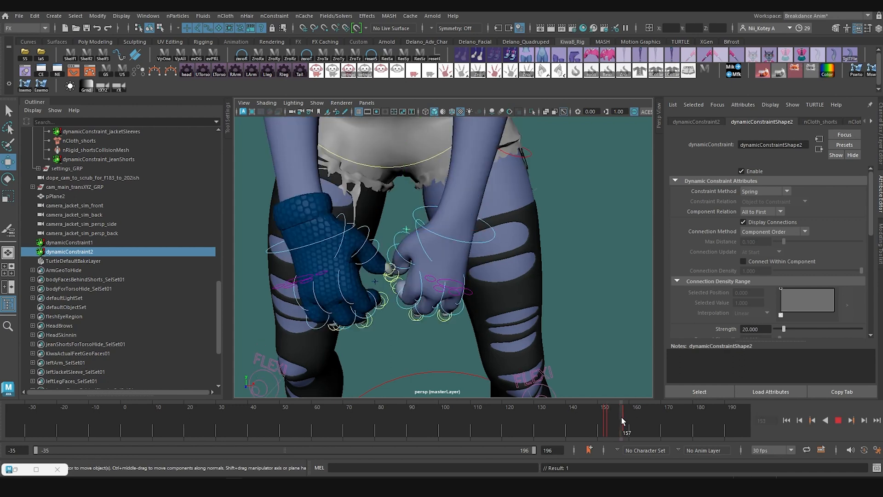
{"action": "right_click", "coordinate": [753, 171]}
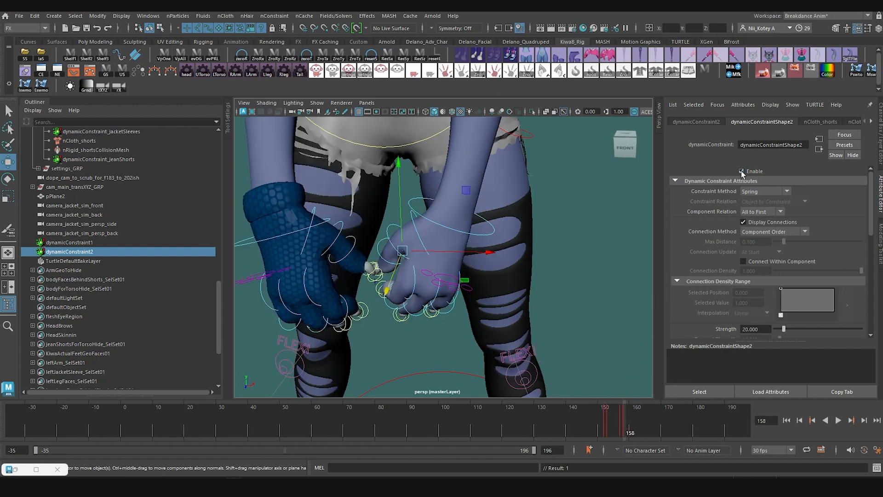
{"action": "left_click", "coordinate": [741, 171]}
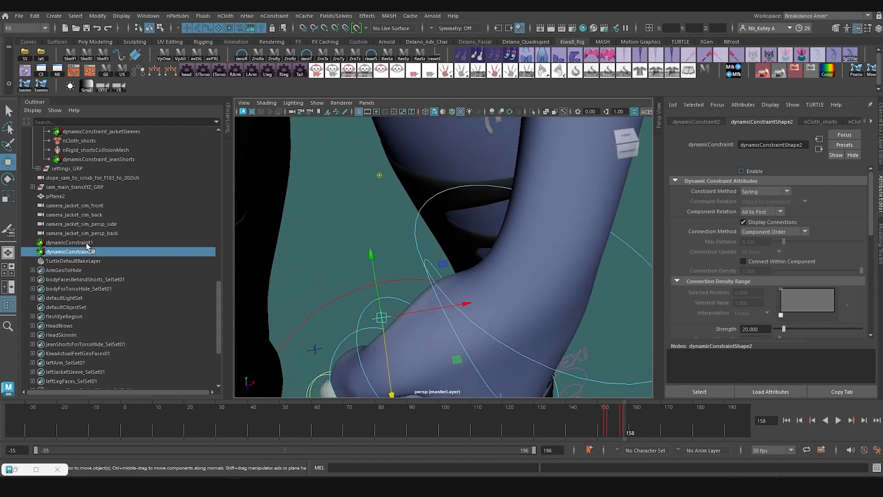
Key dynamicConstraint1's Enable on at frame 153 and off by frame 157.
{"action": "left_click", "coordinate": [66, 243]}
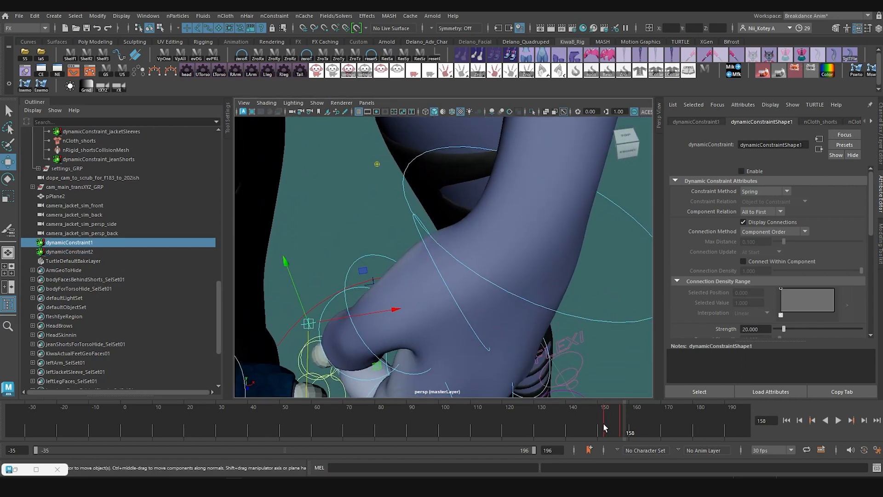
{"action": "left_click_drag", "start_coordinate": [629, 416], "coordinate": [609, 415]}
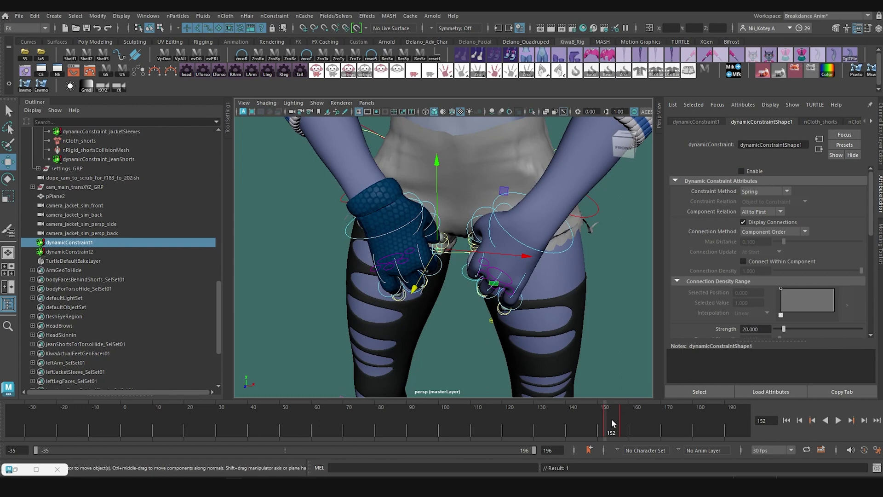
{"action": "left_click", "coordinate": [613, 423]}
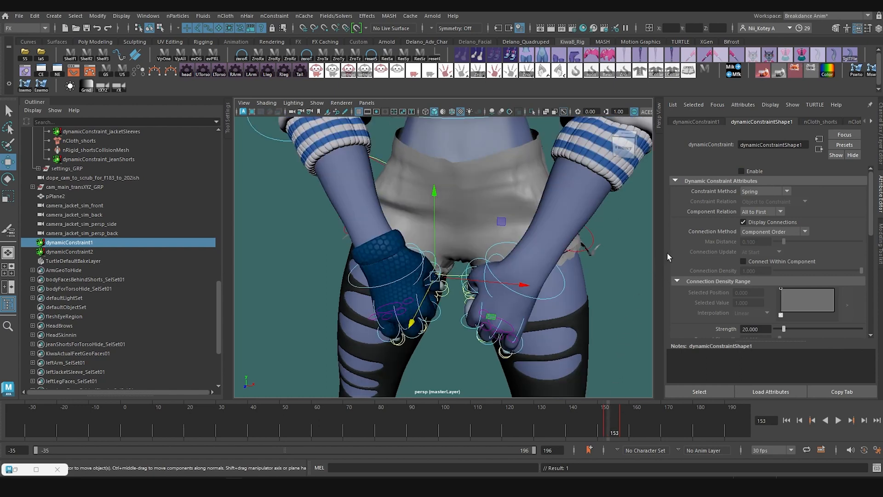
{"action": "right_click", "coordinate": [742, 171]}
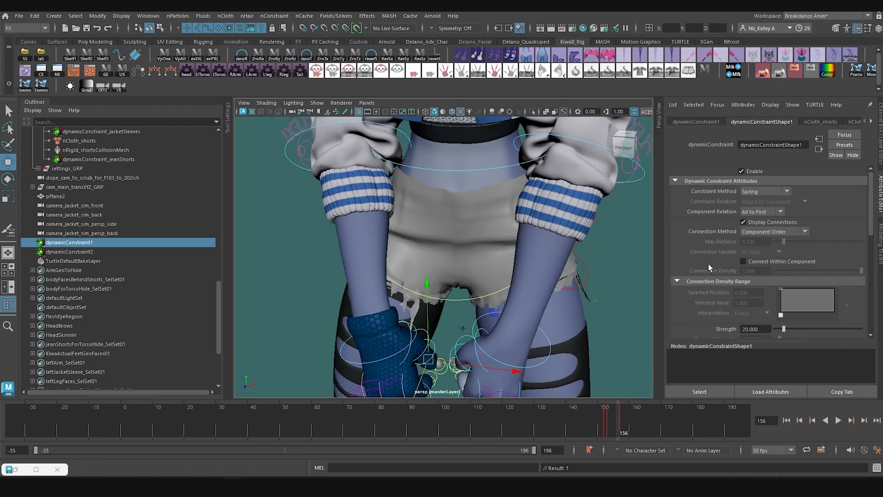
{"action": "right_click", "coordinate": [755, 171]}
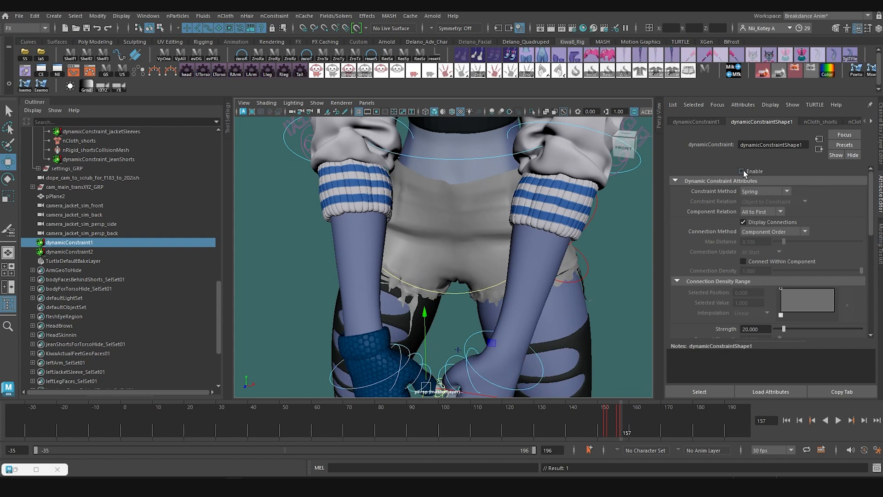
{"action": "right_click", "coordinate": [741, 171]}
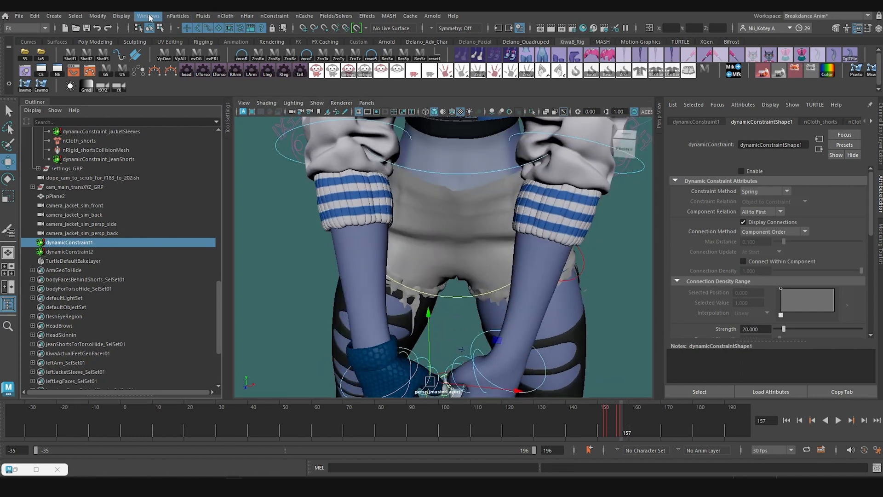
View dynamicConstraint2's keyed Enable curve in the Graph Editor.
{"action": "left_click", "coordinate": [148, 17]}
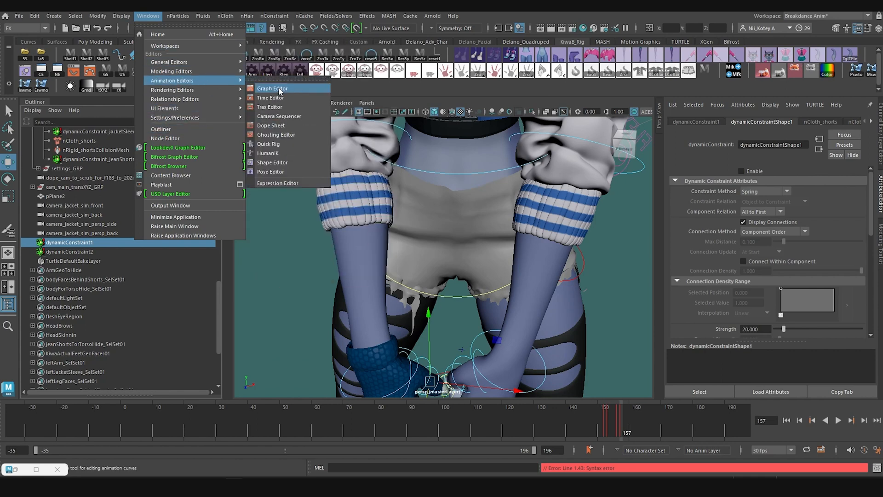
{"action": "left_click", "coordinate": [272, 88]}
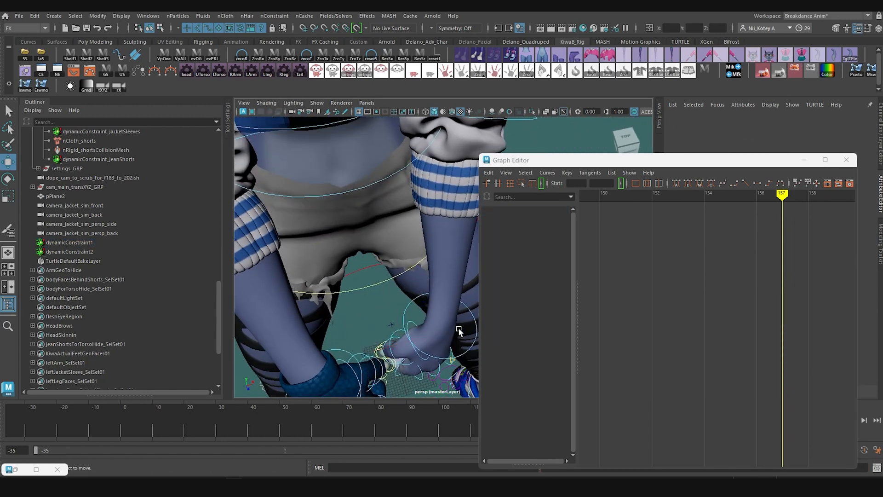
{"action": "left_click", "coordinate": [68, 251]}
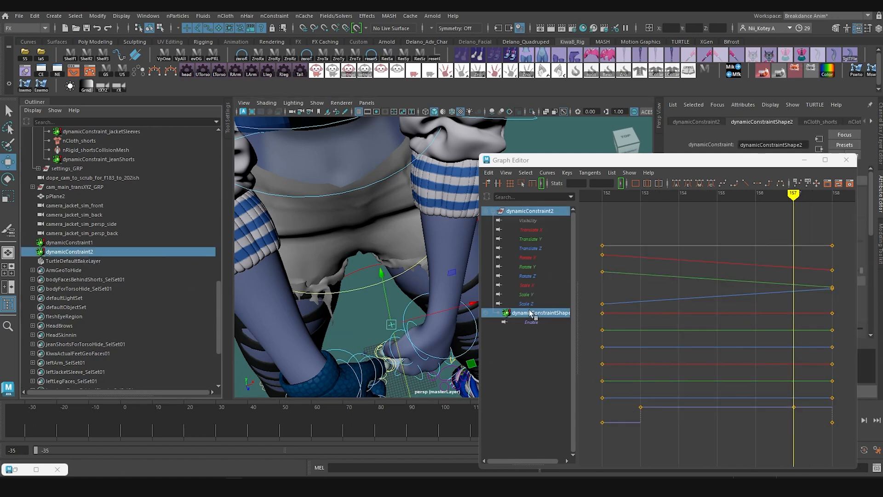
{"action": "left_click", "coordinate": [530, 322]}
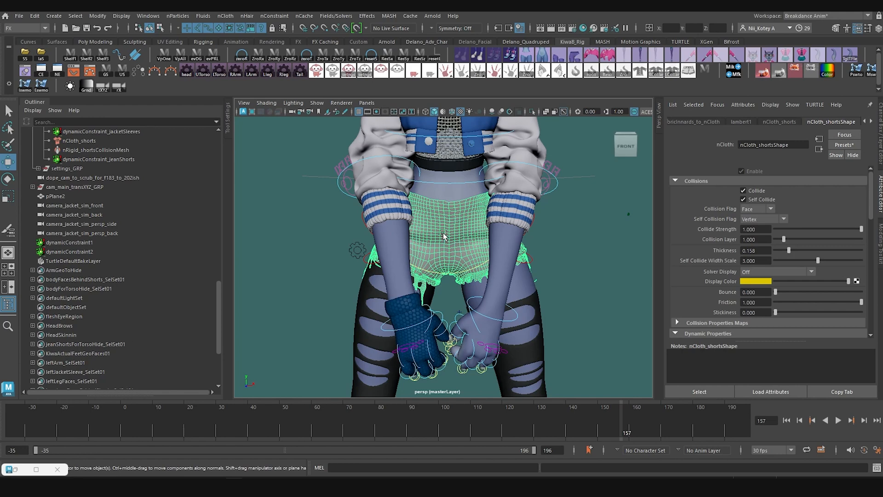
{"action": "mouse_move", "coordinate": [432, 322]}
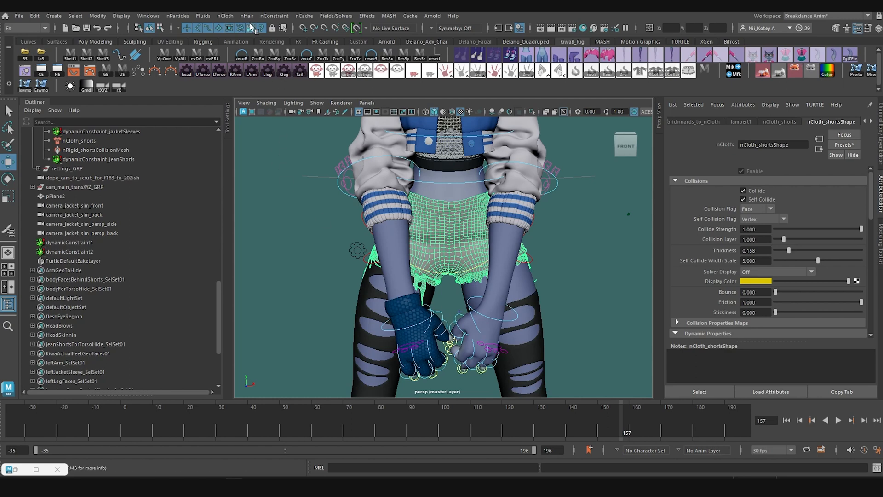
{"action": "mouse_move", "coordinate": [279, 20]}
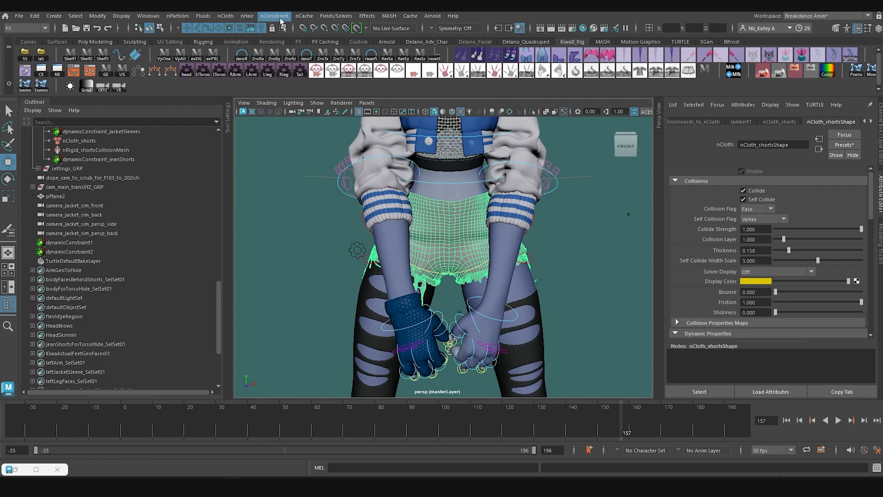
Delete the nCloth cache on nCloth_shortsShape and rewind the timeline to the start.
{"action": "left_click", "coordinate": [303, 16]}
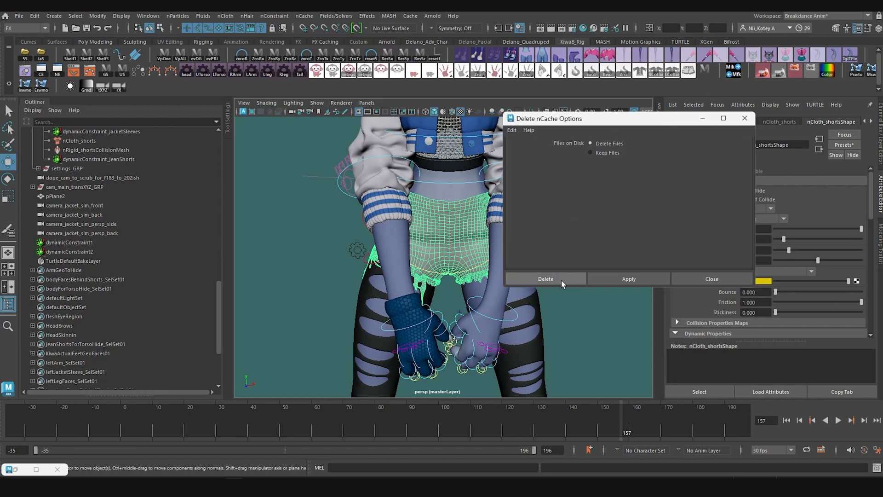
{"action": "left_click", "coordinate": [545, 279]}
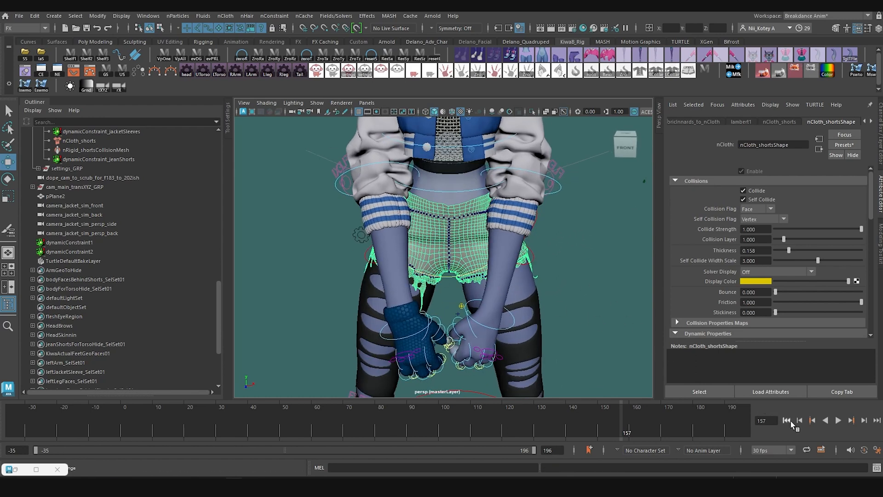
{"action": "left_click", "coordinate": [786, 420]}
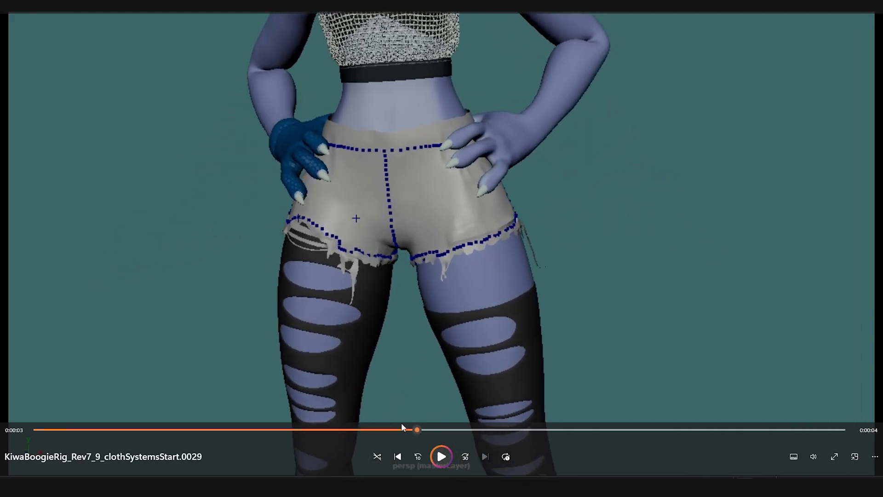
Pause the clothSystemsStart playblast and scrub to the moment the gloved hands tug the hem.
{"action": "left_click", "coordinate": [442, 456]}
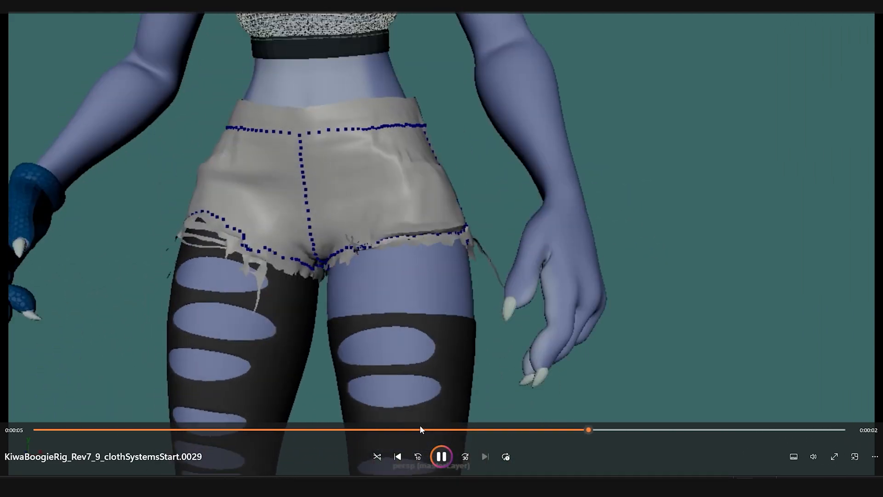
{"action": "left_click", "coordinate": [441, 456]}
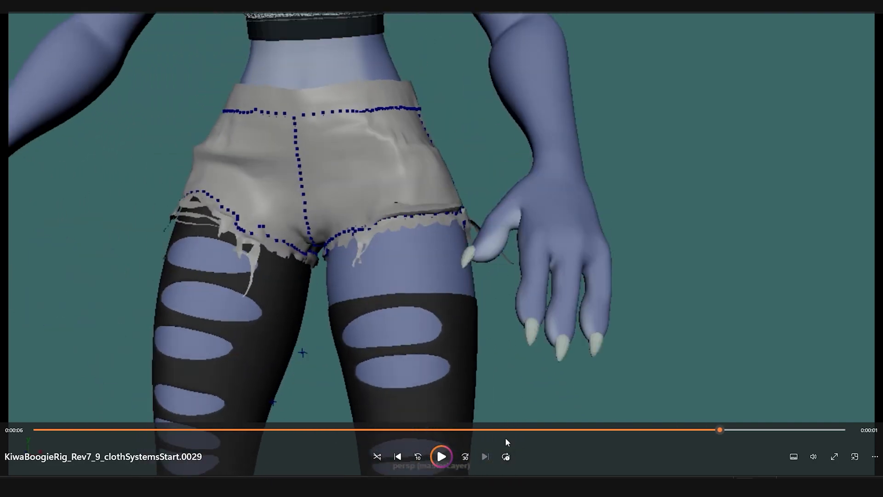
{"action": "left_click_drag", "start_coordinate": [719, 429], "coordinate": [561, 431]}
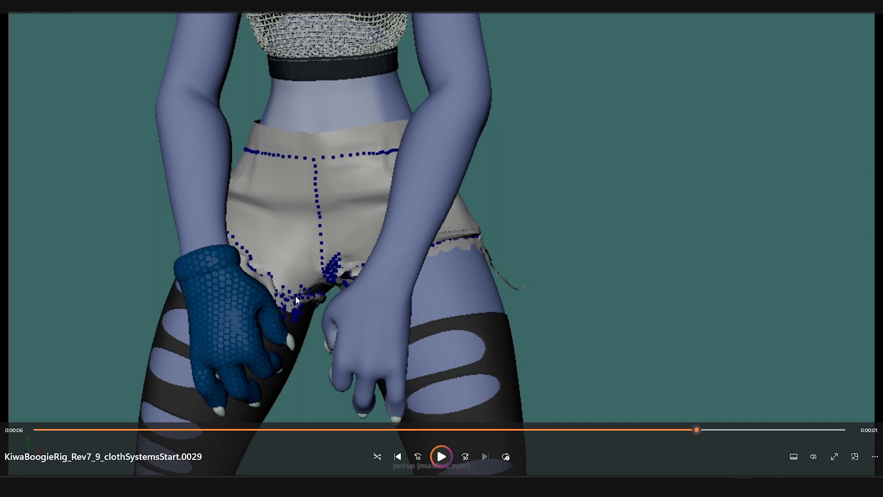
{"action": "mouse_move", "coordinate": [292, 284]}
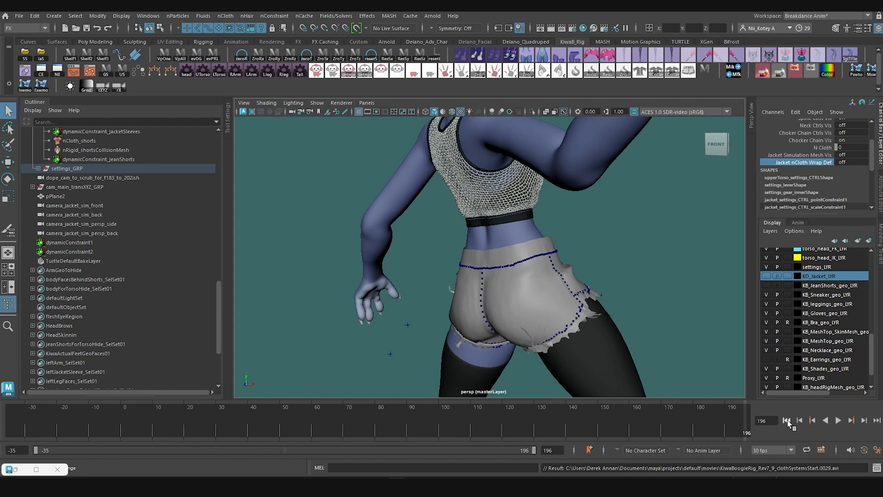
Retime the later enable keys of dynamicConstraint1 and 2 a few frames later in the Graph Editor.
{"action": "left_click", "coordinate": [787, 420]}
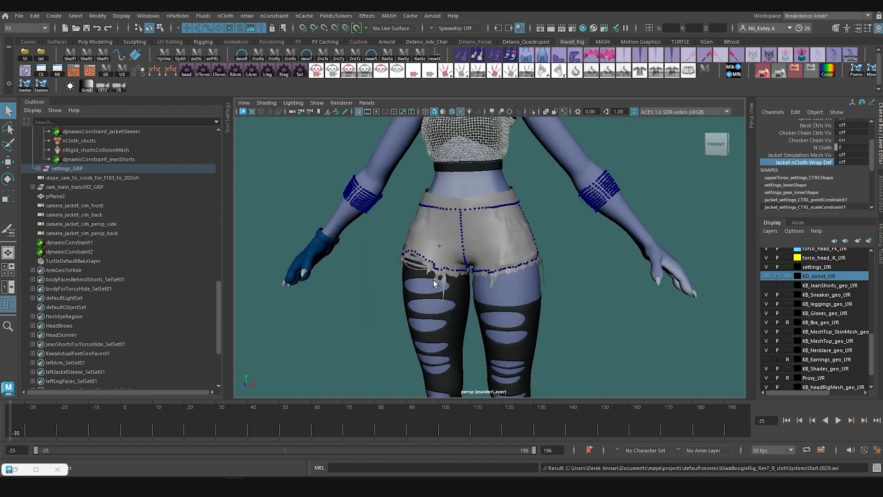
{"action": "mouse_move", "coordinate": [443, 250]}
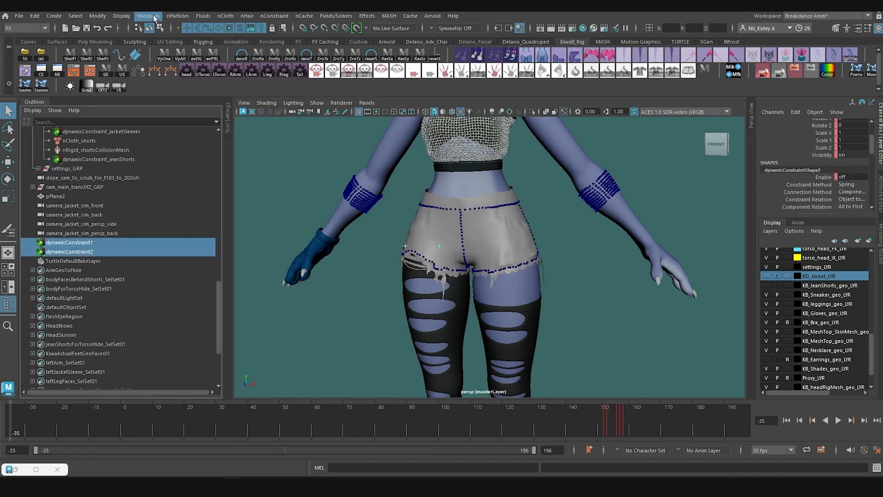
{"action": "left_click", "coordinate": [147, 15]}
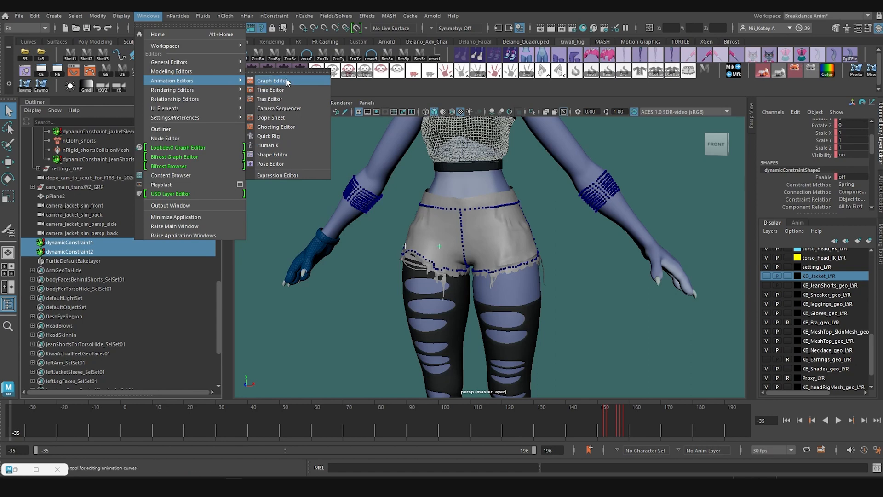
{"action": "left_click", "coordinate": [271, 81]}
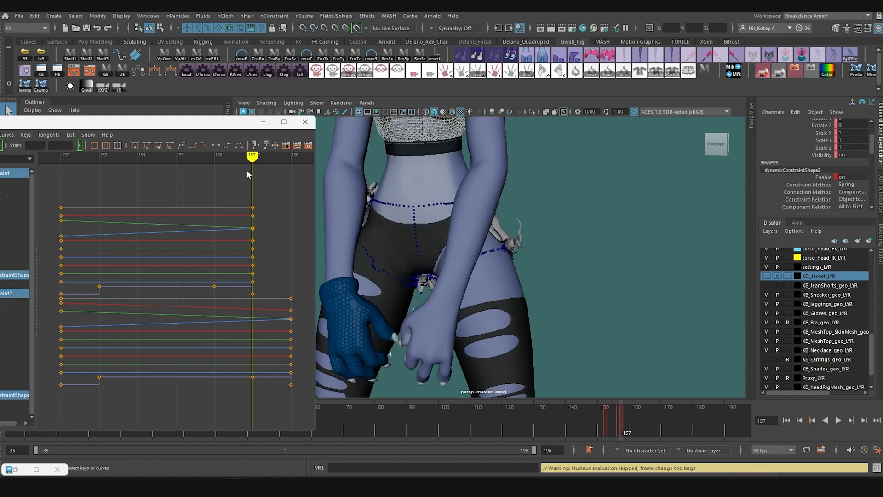
{"action": "mouse_move", "coordinate": [203, 209]}
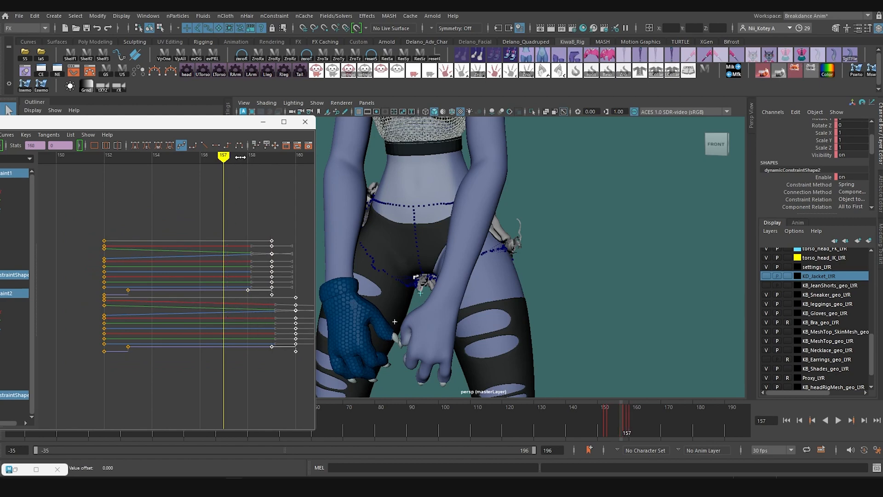
{"action": "left_click", "coordinate": [838, 421]}
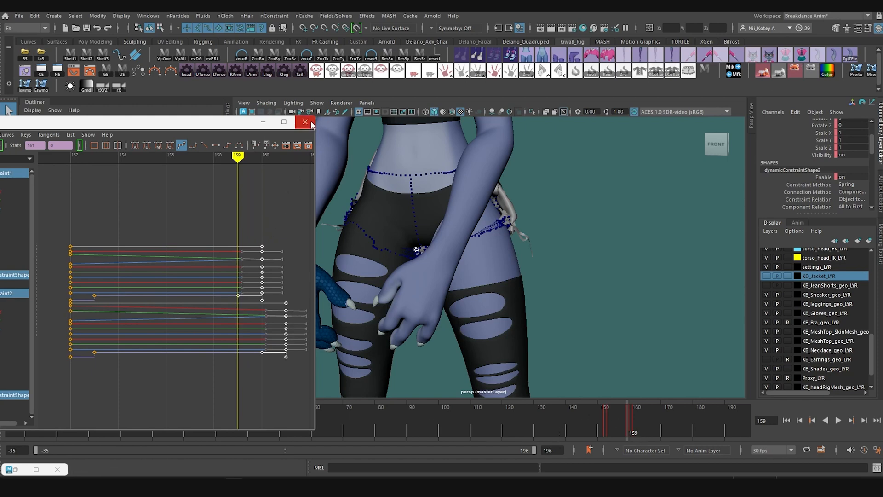
{"action": "left_click", "coordinate": [305, 122]}
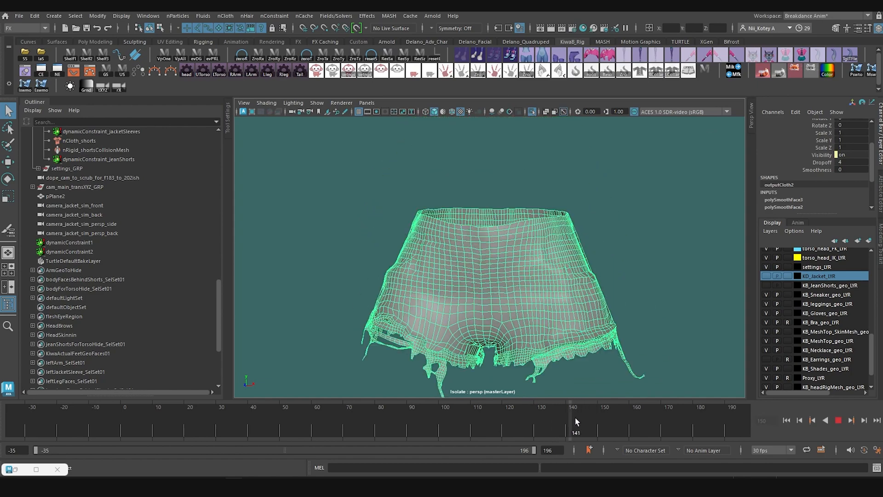
{"action": "left_click_drag", "start_coordinate": [574, 414], "coordinate": [636, 414]}
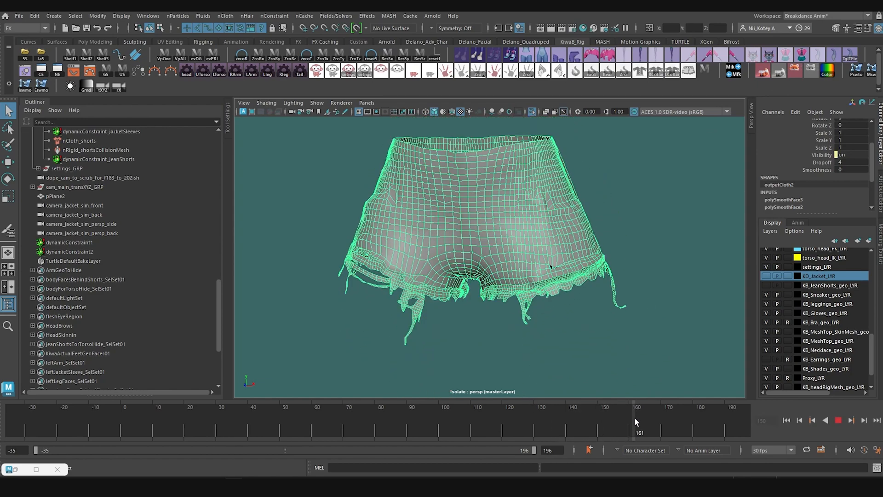
{"action": "left_click_drag", "start_coordinate": [636, 420], "coordinate": [624, 420]}
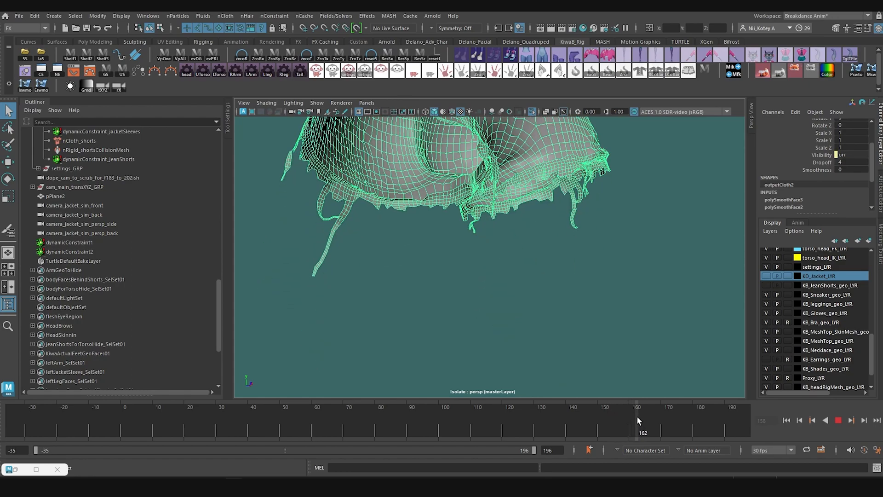
{"action": "left_click_drag", "start_coordinate": [638, 420], "coordinate": [631, 420]}
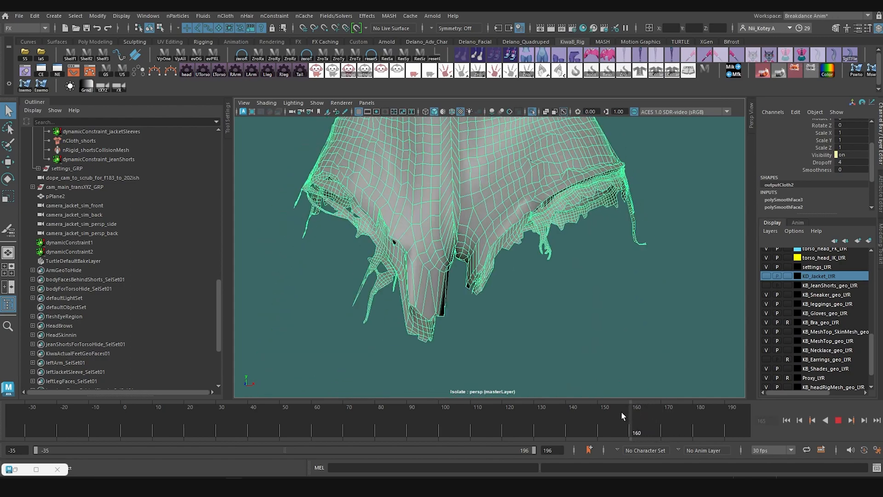
{"action": "left_click_drag", "start_coordinate": [636, 410], "coordinate": [655, 410]}
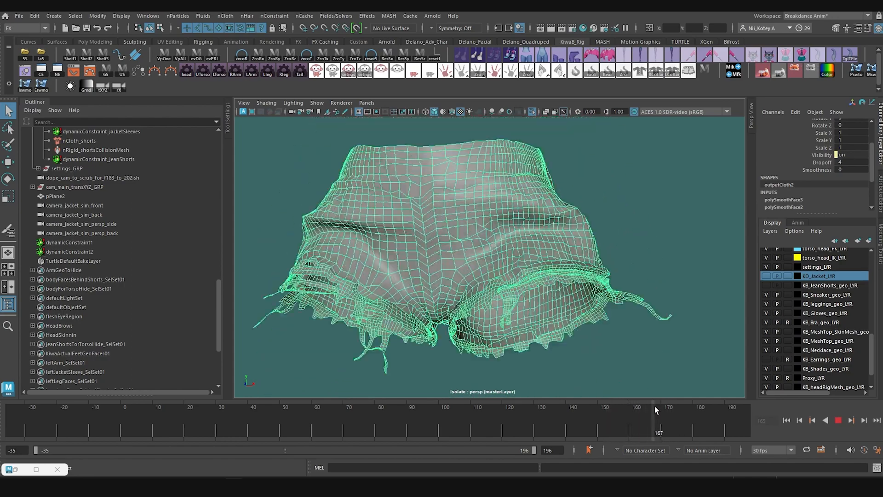
{"action": "left_click_drag", "start_coordinate": [667, 410], "coordinate": [610, 410]}
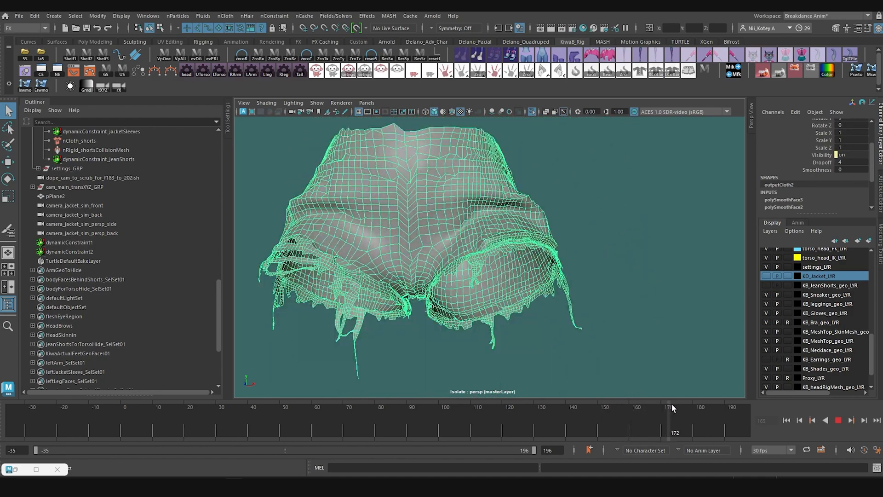
{"action": "left_click_drag", "start_coordinate": [673, 407], "coordinate": [618, 406]}
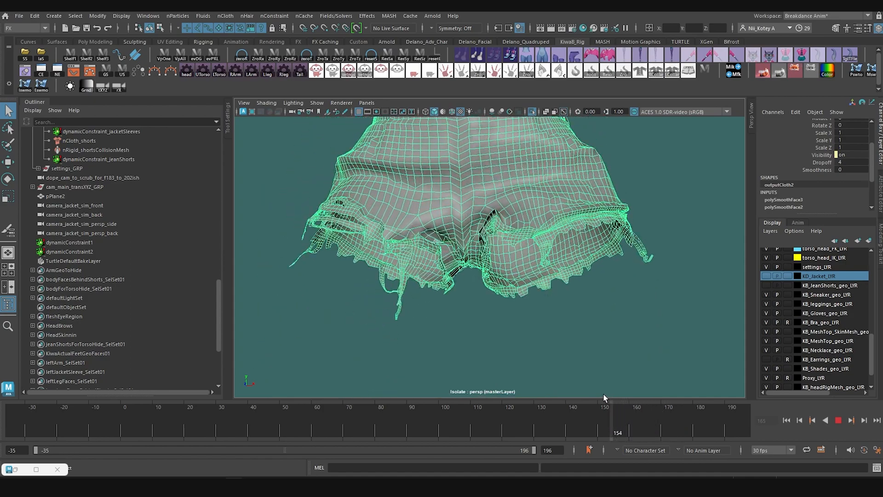